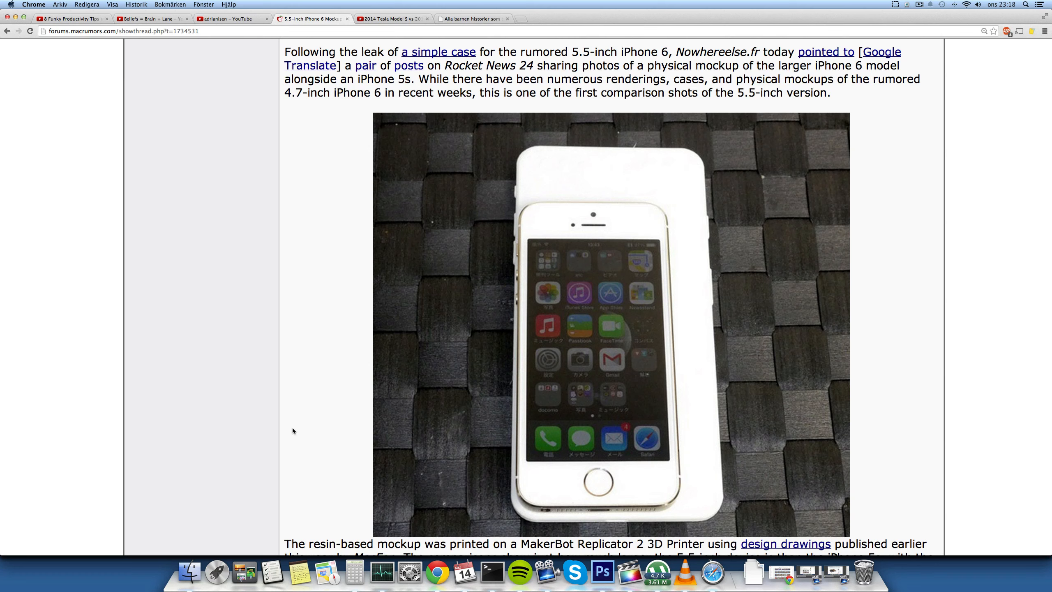
{"action": "scroll", "scroll_direction": "down", "scroll_amount": 3}
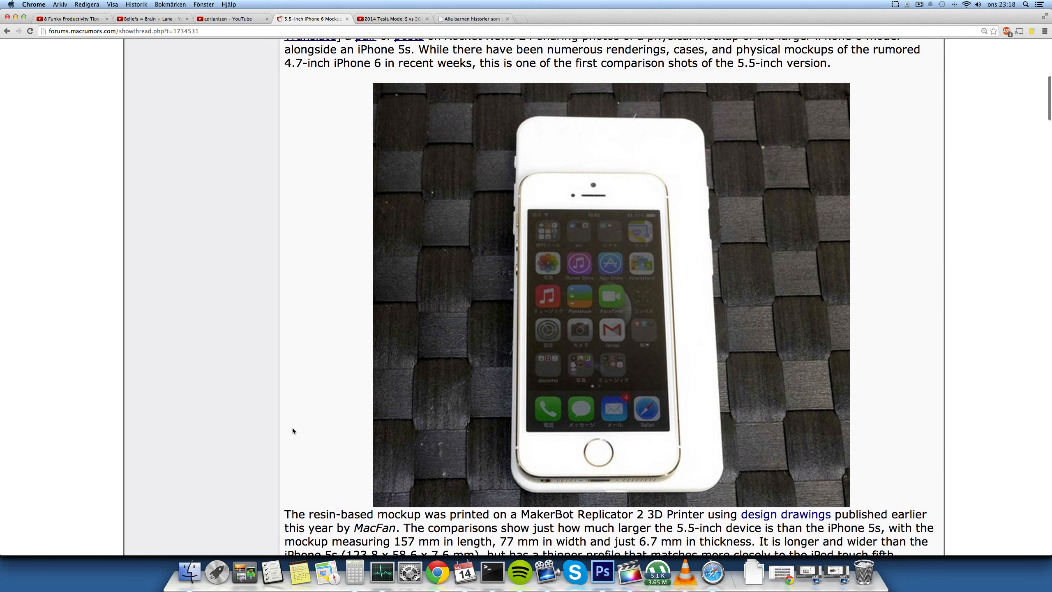
{"action": "scroll", "scroll_direction": "down", "scroll_amount": 3}
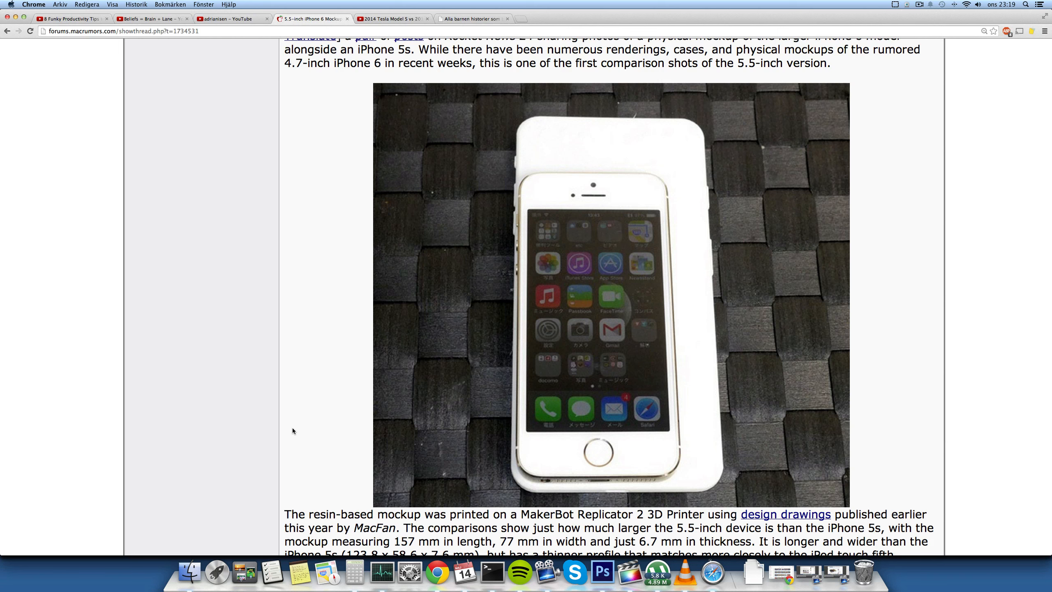
{"action": "scroll", "scroll_direction": "down", "scroll_amount": 3}
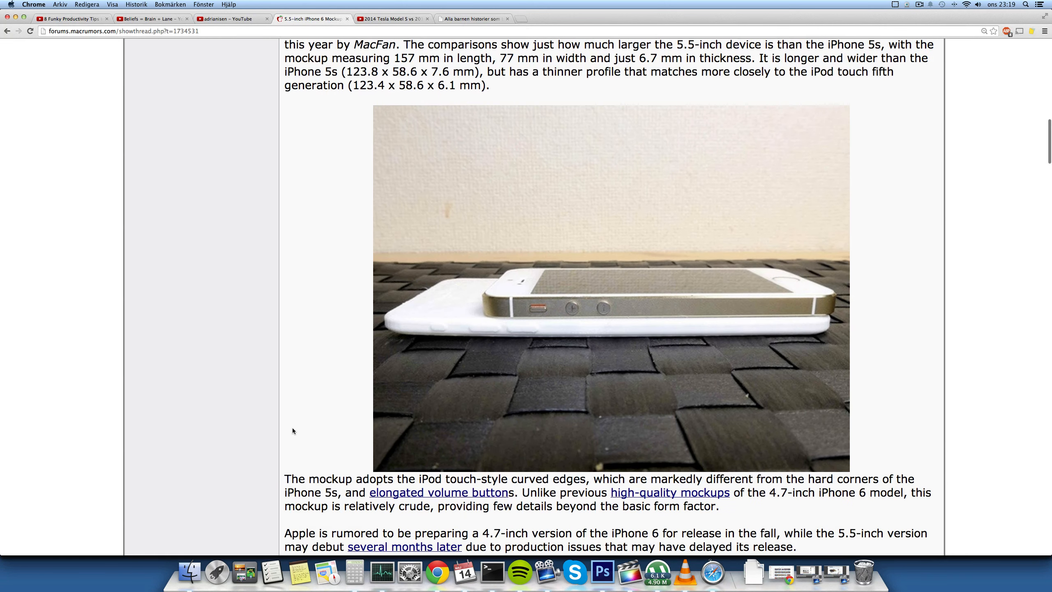